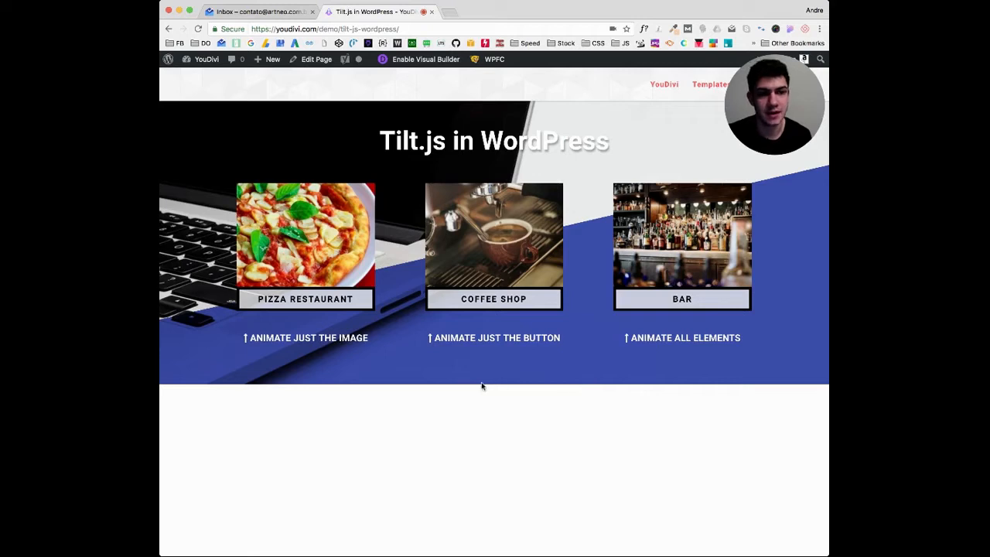
{"action": "mouse_move", "coordinate": [389, 277]}
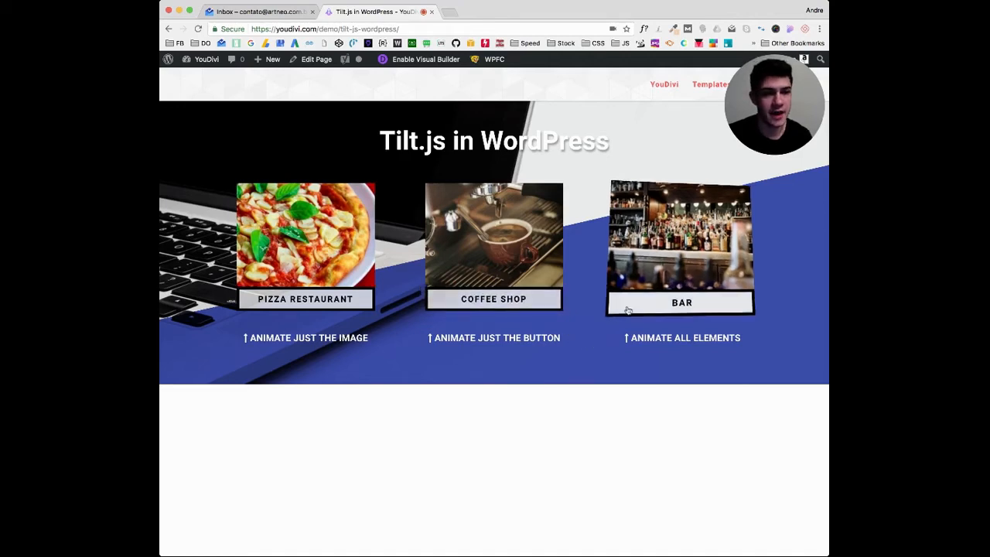
{"action": "mouse_move", "coordinate": [658, 267]}
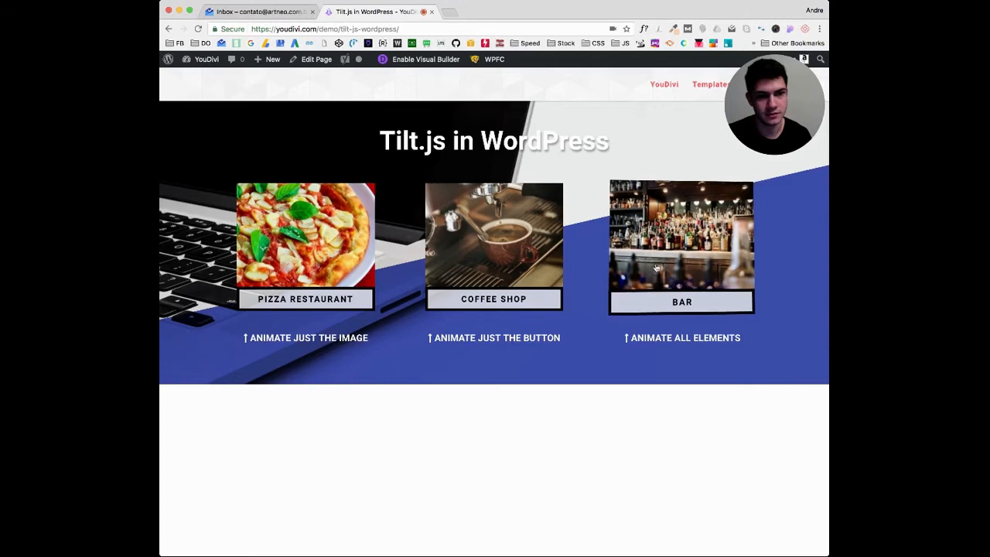
{"action": "mouse_move", "coordinate": [793, 280]}
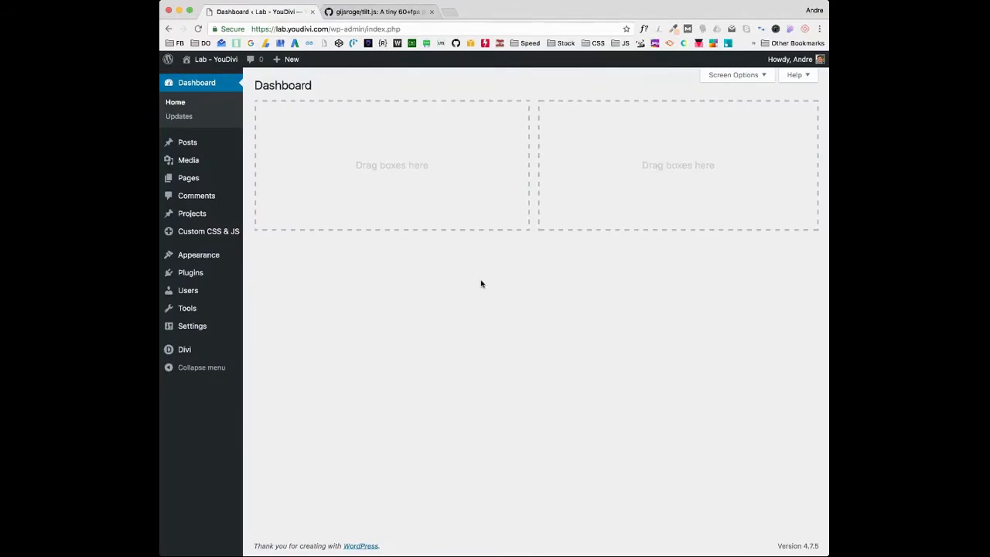
Find the Tilt.js CDN link in the GitHub readme
{"action": "left_click", "coordinate": [379, 11]}
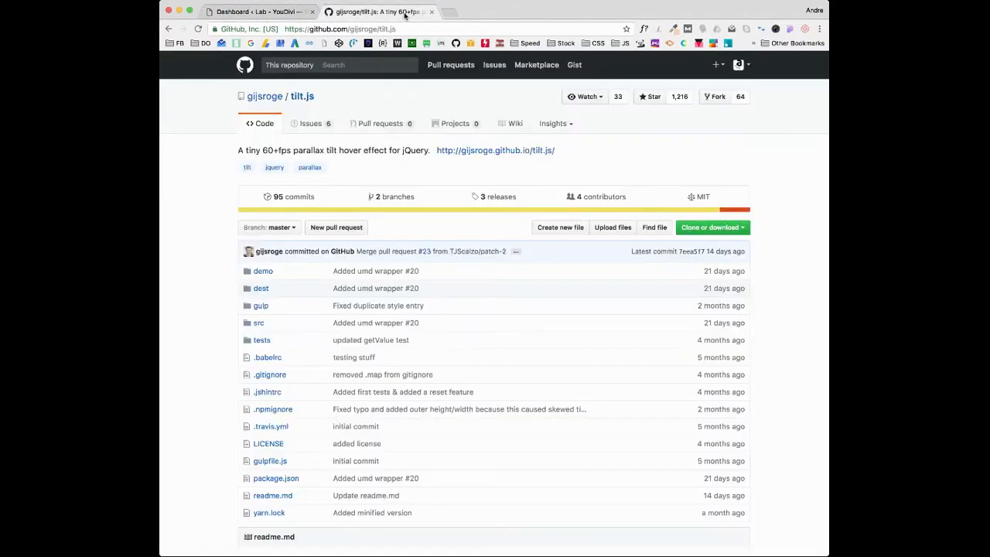
{"action": "scroll", "scroll_direction": "down", "scroll_amount": 3}
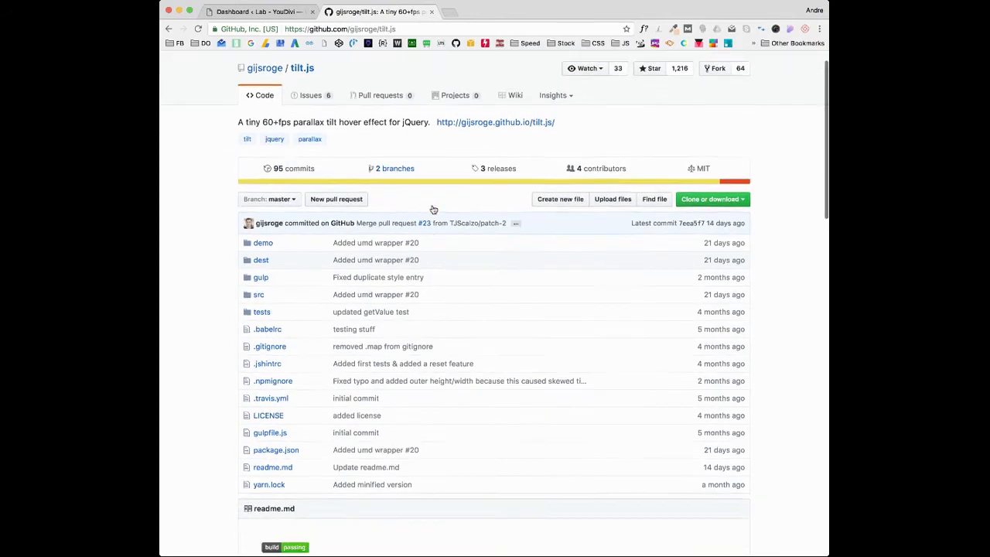
{"action": "scroll", "scroll_direction": "down", "scroll_amount": 3}
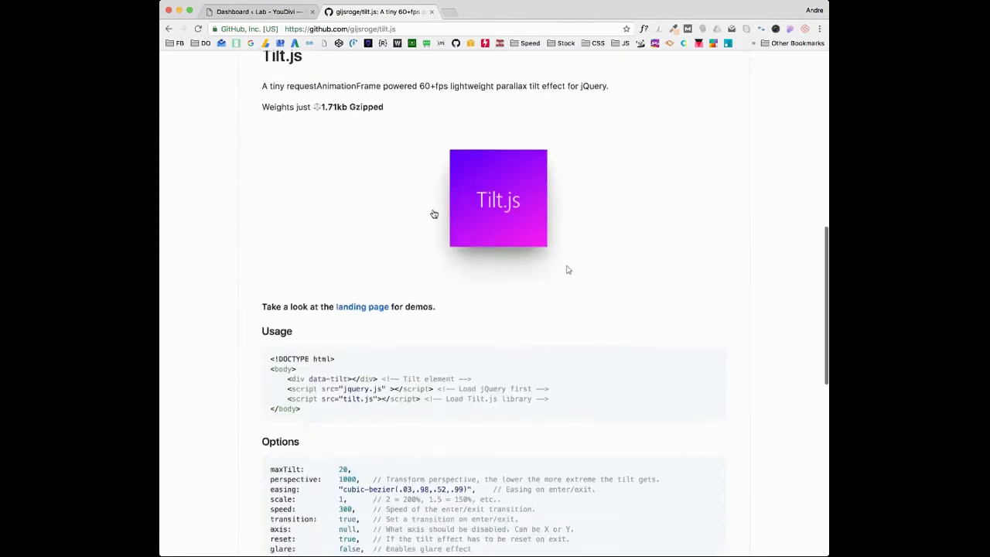
{"action": "scroll", "scroll_direction": "down", "scroll_amount": 3}
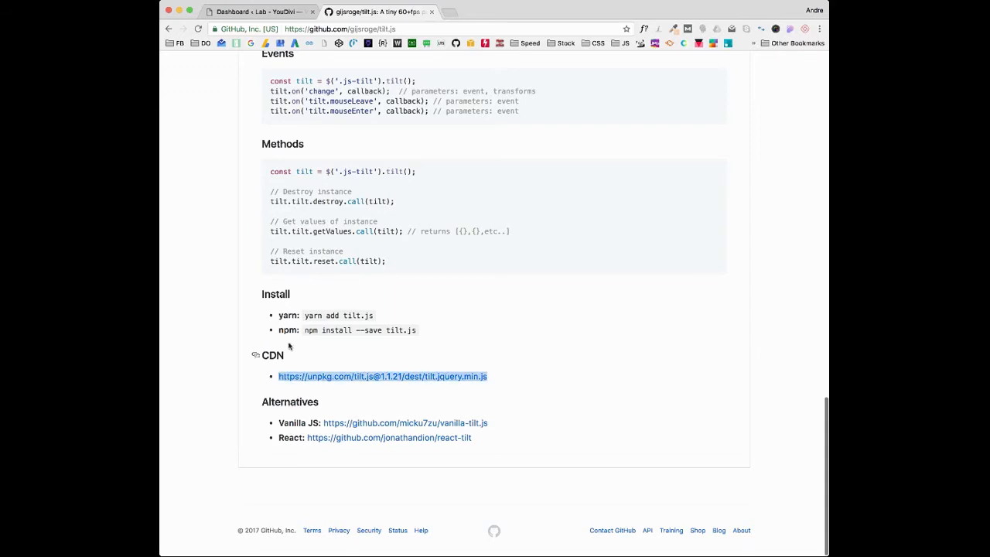
Back in WordPress, open the empty Custom CSS & JS list and start an HTML snippet
{"action": "left_click", "coordinate": [259, 11]}
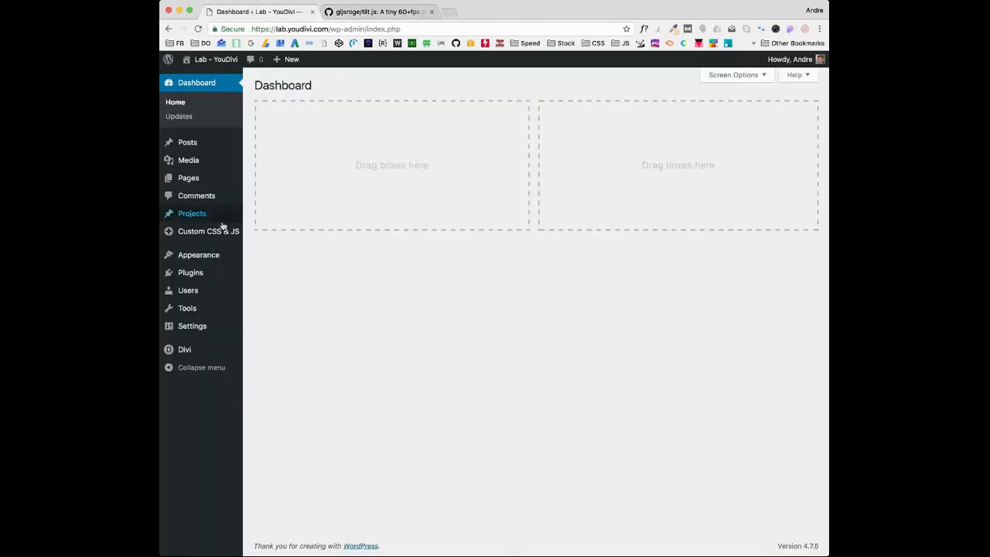
{"action": "left_click", "coordinate": [208, 230]}
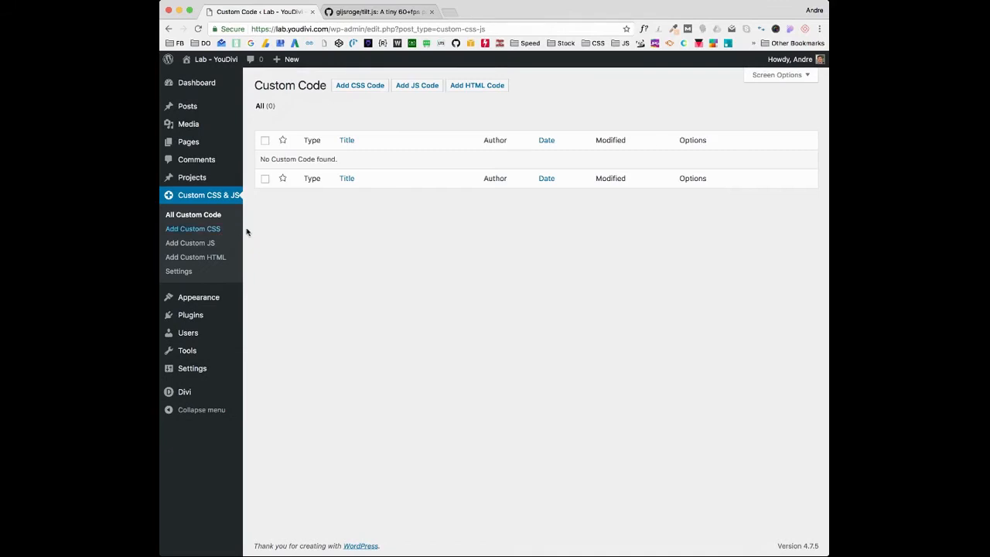
{"action": "left_click", "coordinate": [476, 85]}
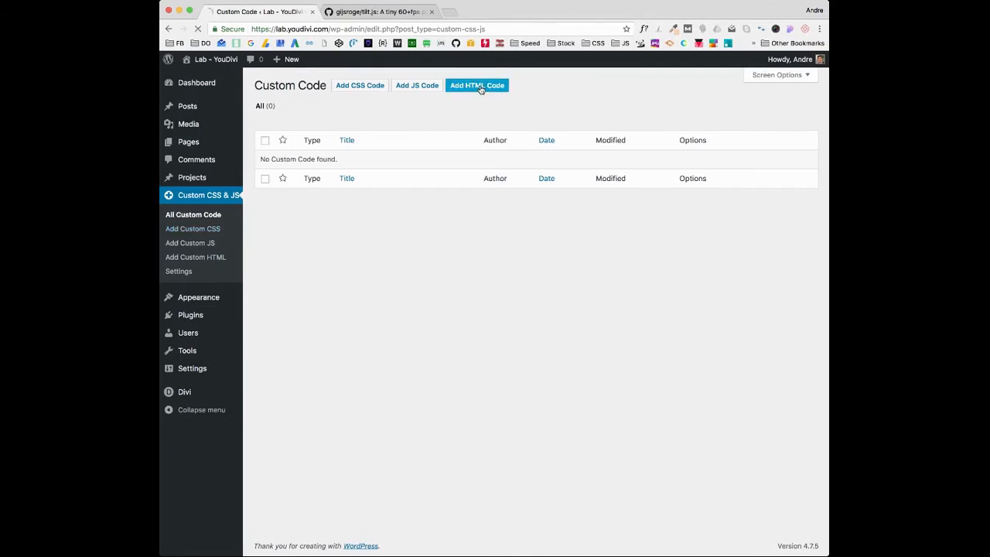
{"action": "left_click", "coordinate": [476, 85]}
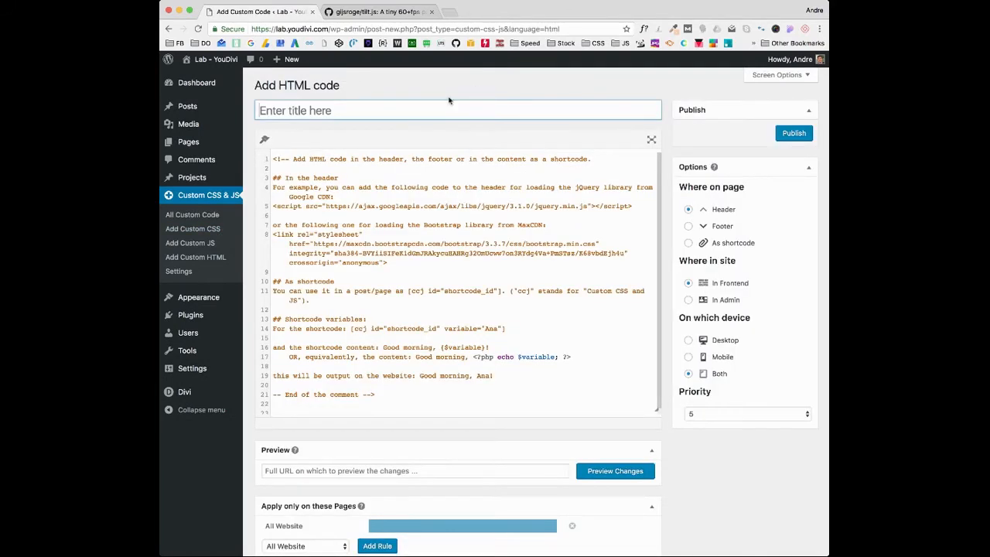
{"action": "type", "text": "m"}
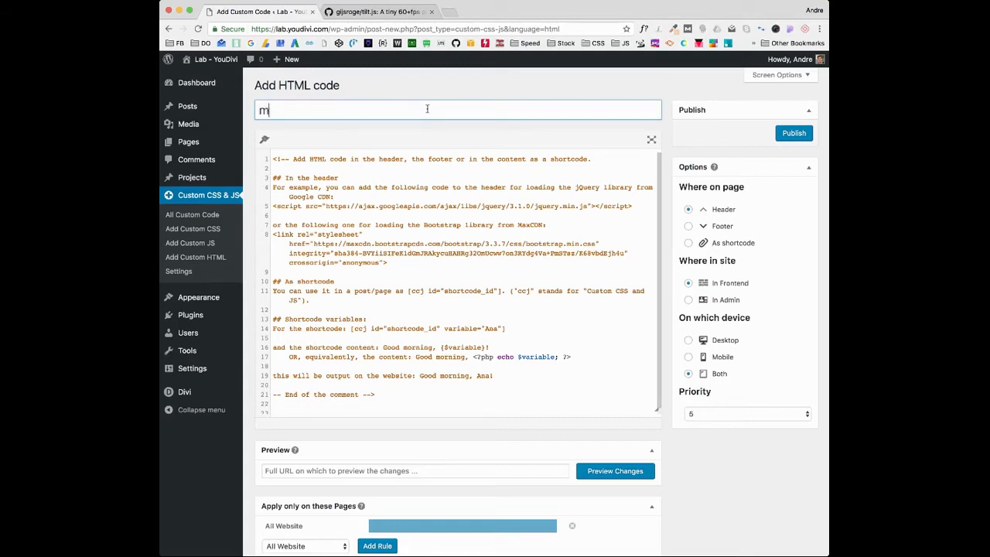
{"action": "type", "text": "ain.html"}
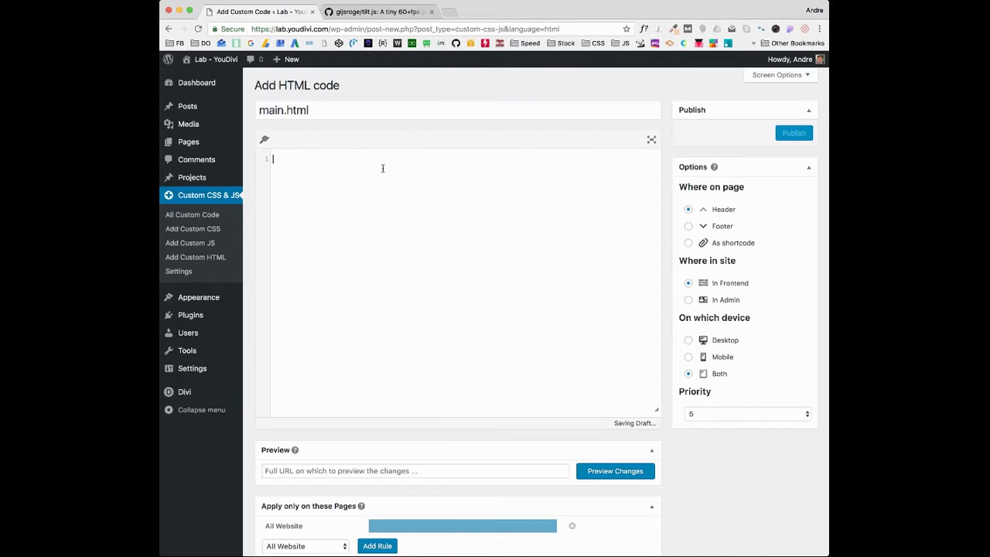
{"action": "type", "text": "https://unpkg.com/tilt.js@1.1.21/dest/tilt.jquery.min.js"}
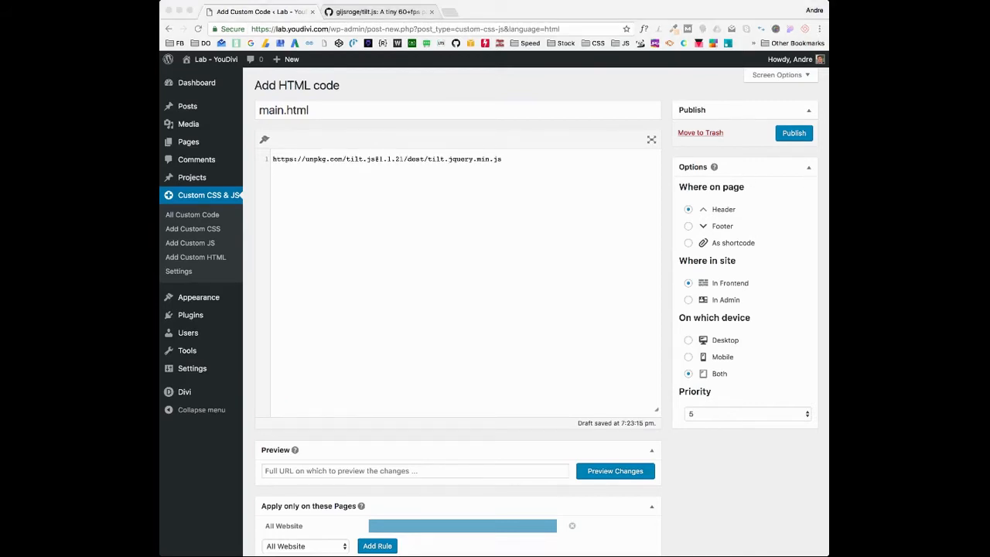
{"action": "left_click", "coordinate": [273, 158]}
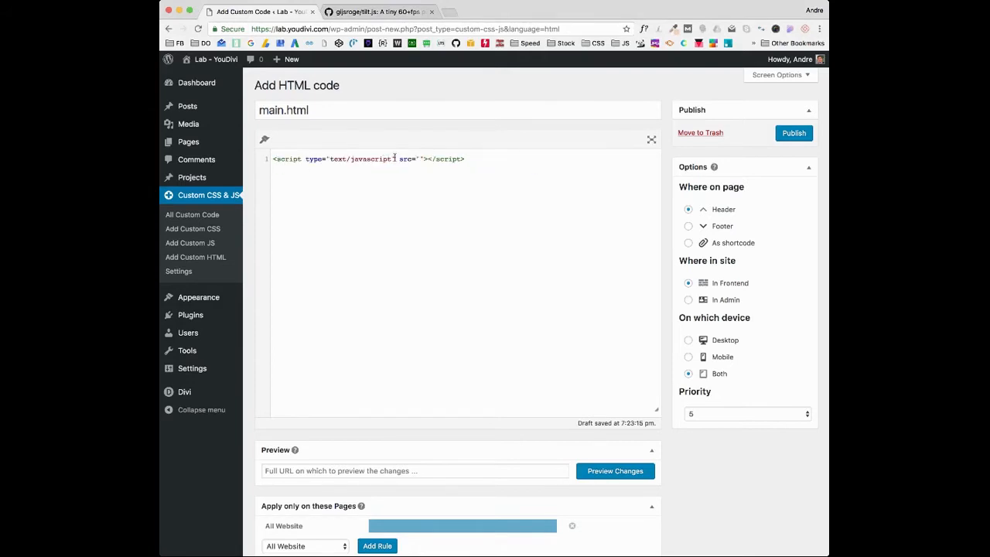
{"action": "type", "text": "https://unpkg.com/tilt.js@1.1.21/dest/tilt.jquery.min.js"}
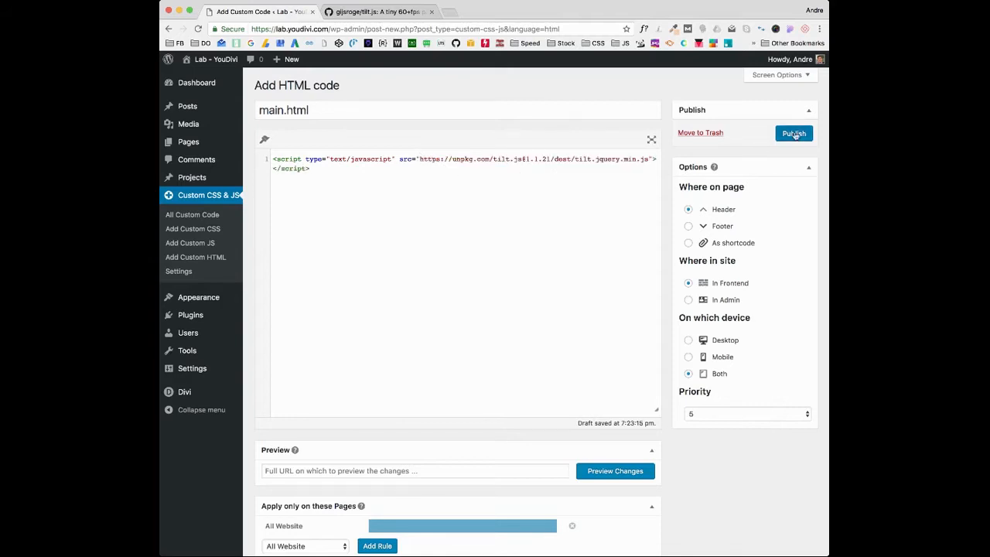
{"action": "left_click", "coordinate": [793, 133]}
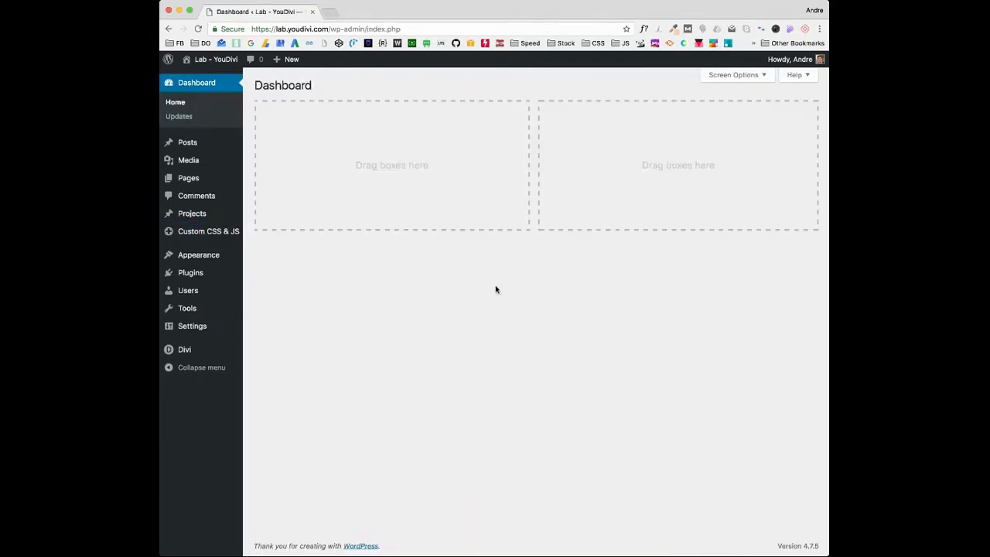
{"action": "mouse_move", "coordinate": [244, 230]}
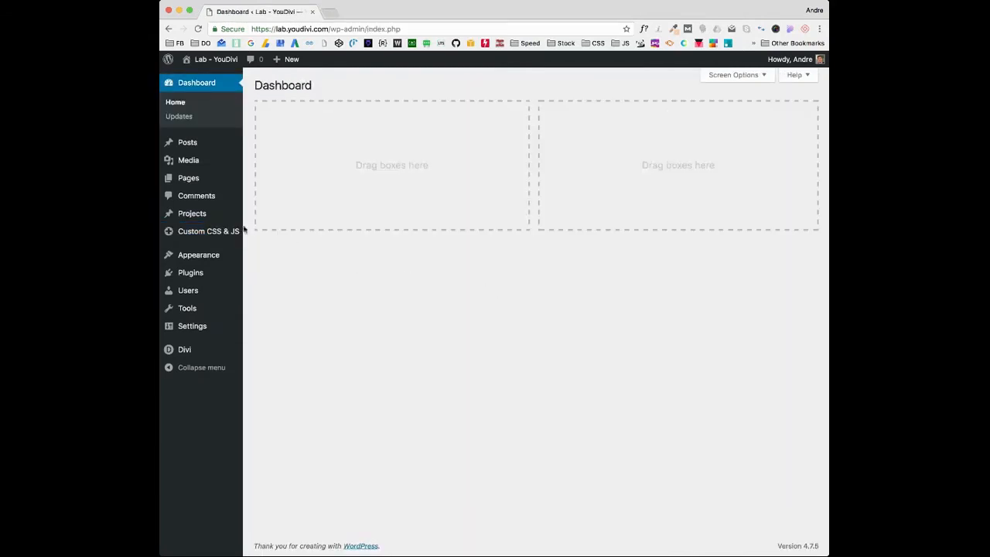
From the Custom CSS & JS list, begin a new JavaScript snippet
{"action": "left_click", "coordinate": [208, 230]}
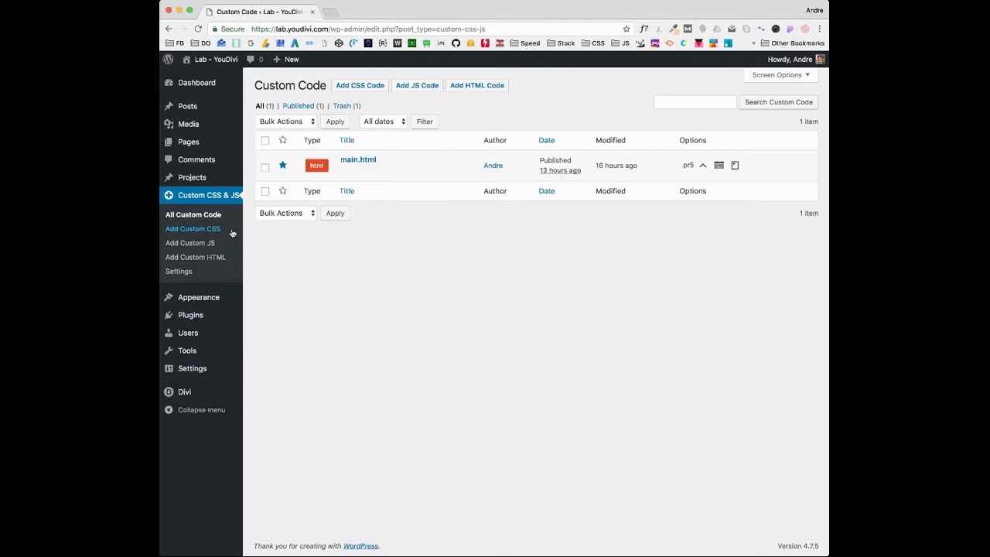
{"action": "mouse_move", "coordinate": [417, 85]}
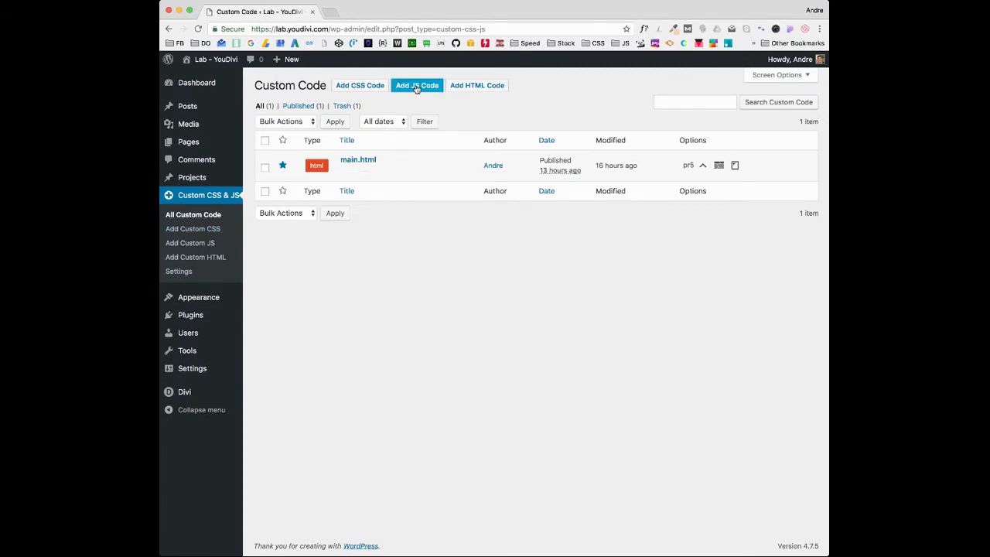
{"action": "left_click", "coordinate": [417, 86]}
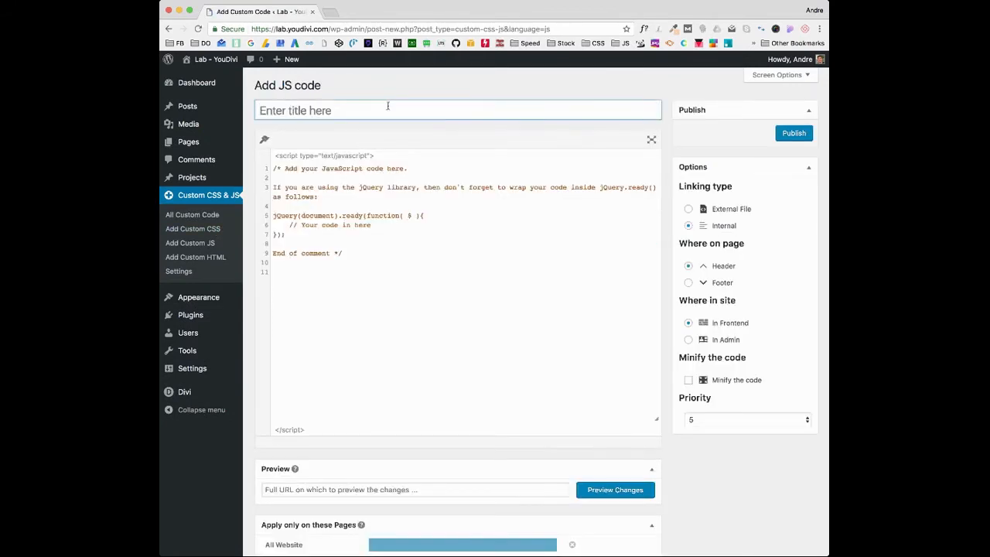
Publish the main.js snippet with jQuery tilt initialisations, then go to the Pages list
{"action": "type", "text": "main.js"}
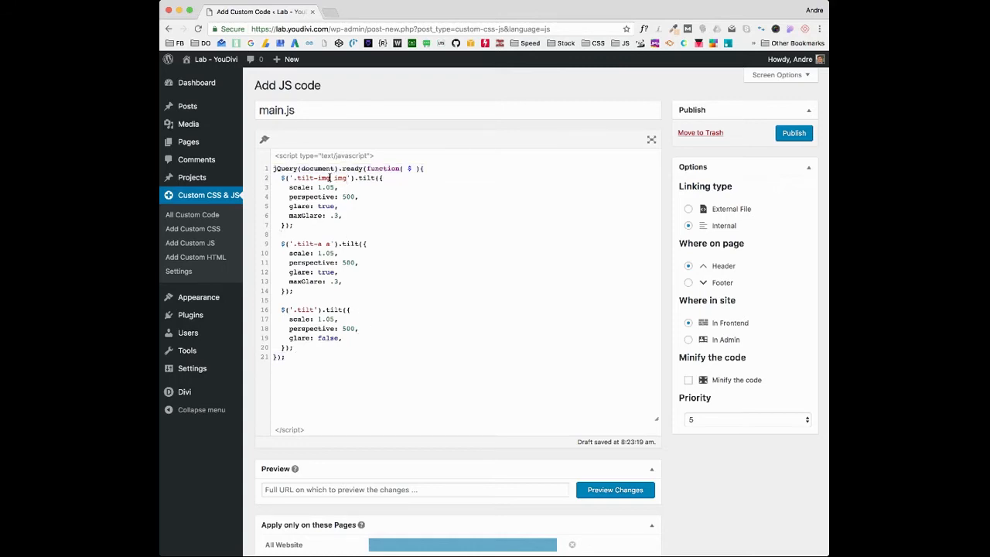
{"action": "double_click", "coordinate": [309, 177]}
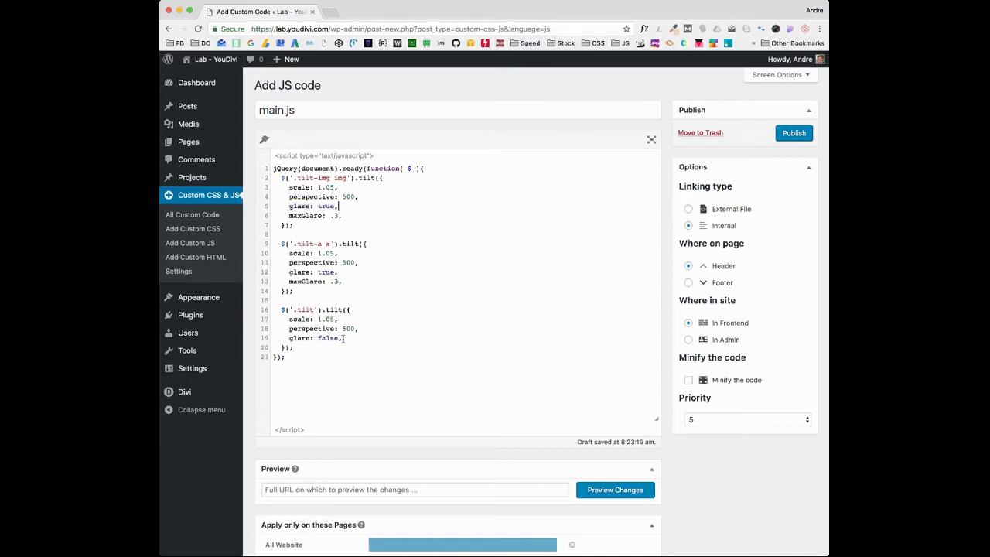
{"action": "double_click", "coordinate": [314, 338]}
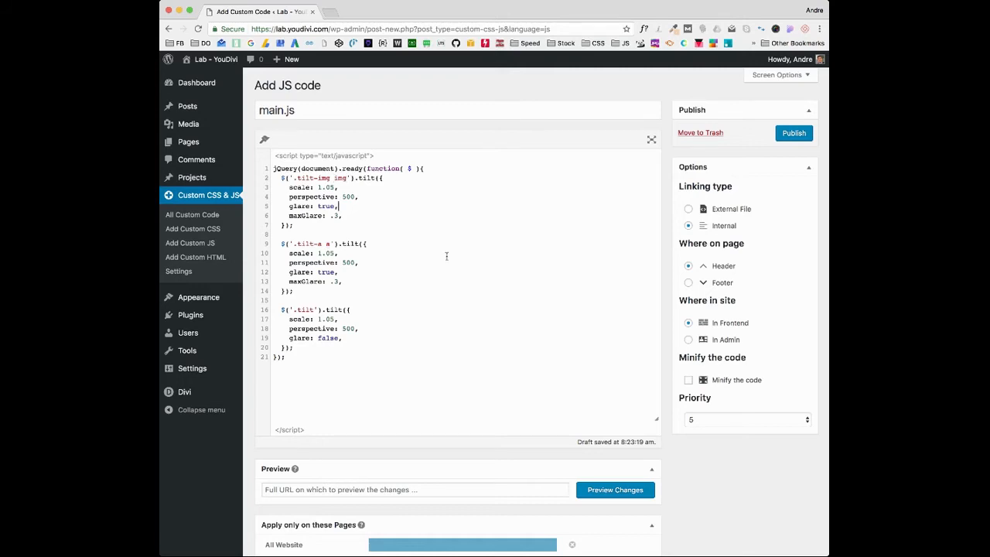
{"action": "left_click", "coordinate": [794, 133]}
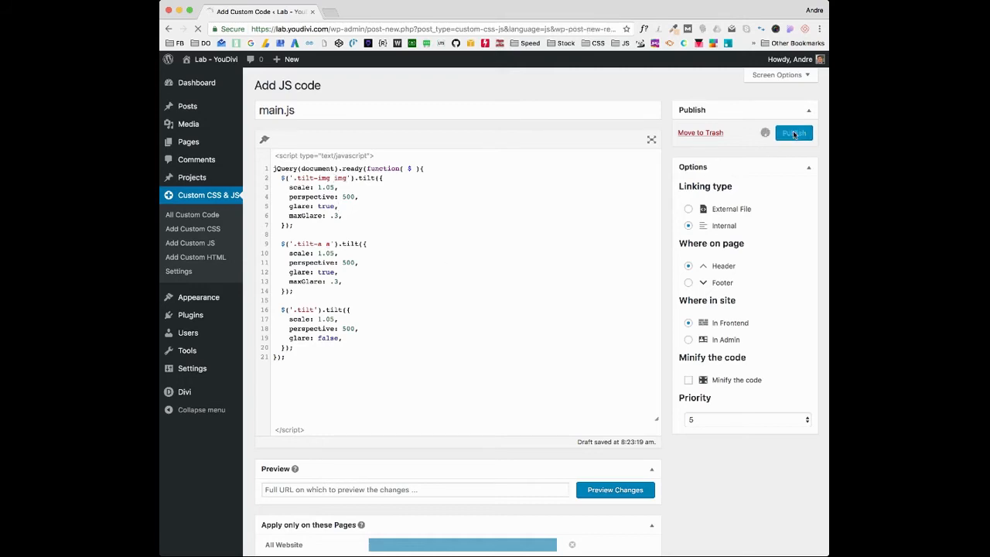
{"action": "left_click", "coordinate": [794, 132]}
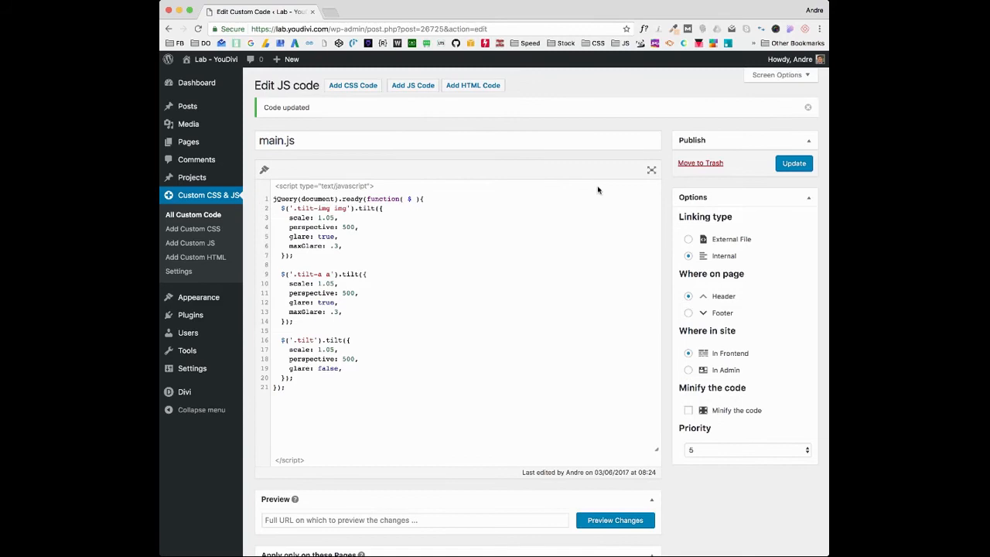
{"action": "left_click", "coordinate": [196, 82]}
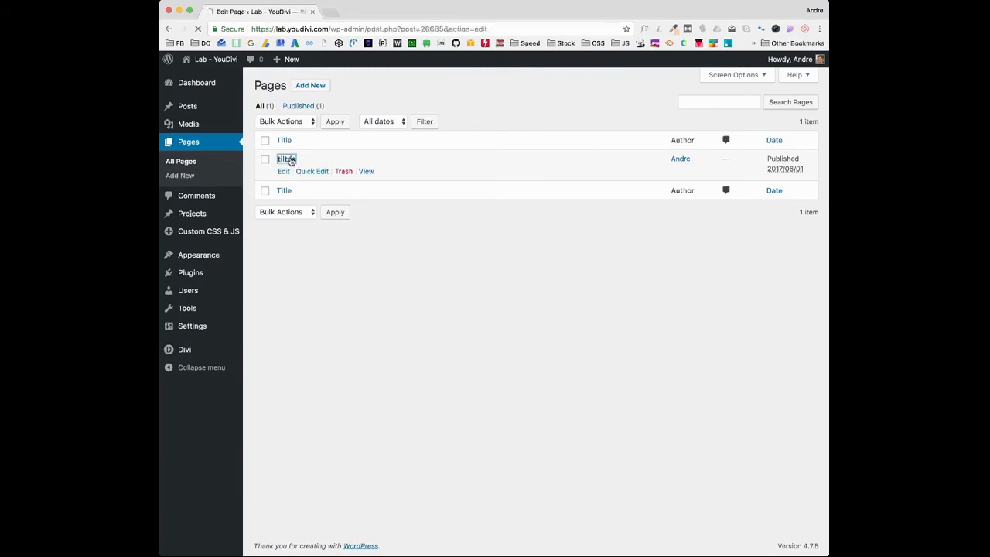
Add a 1/3 1/3 1/3 row to the tilt.js page and enter tilt column classes
{"action": "left_click", "coordinate": [283, 171]}
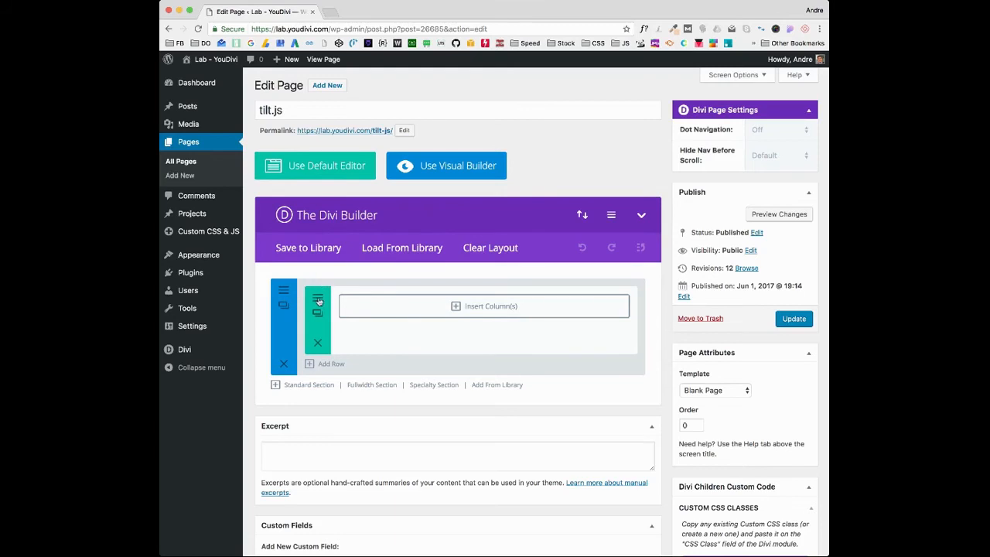
{"action": "left_click", "coordinate": [484, 305]}
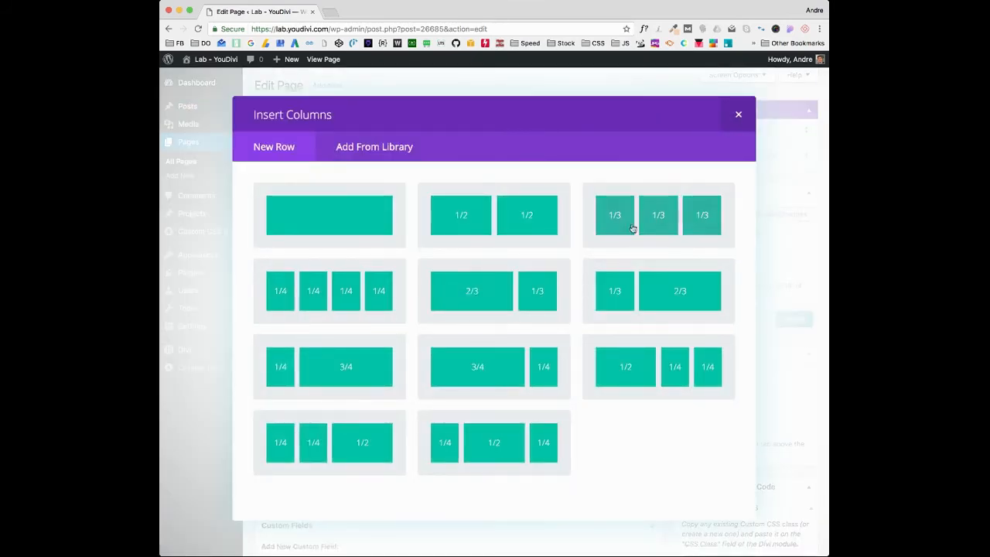
{"action": "left_click", "coordinate": [658, 214]}
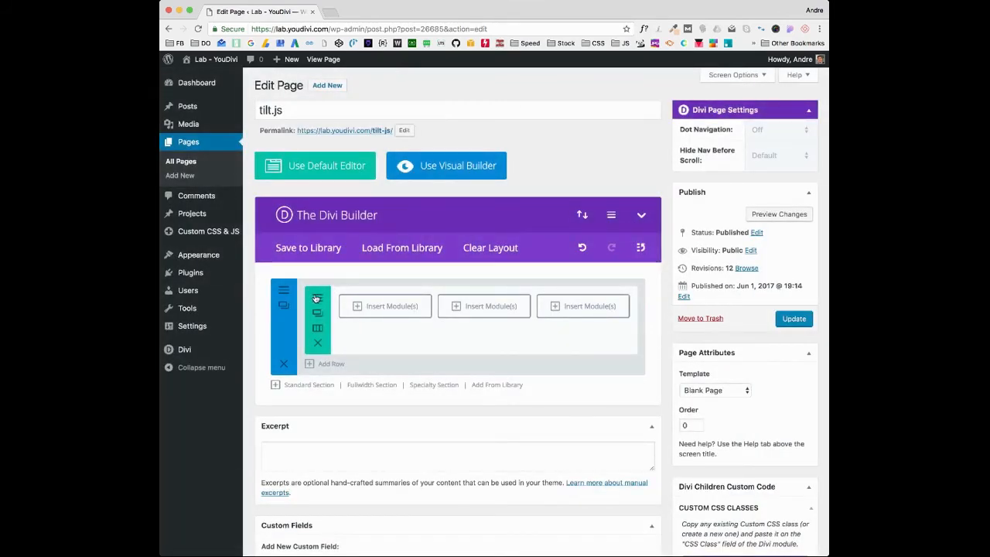
{"action": "left_click", "coordinate": [316, 298]}
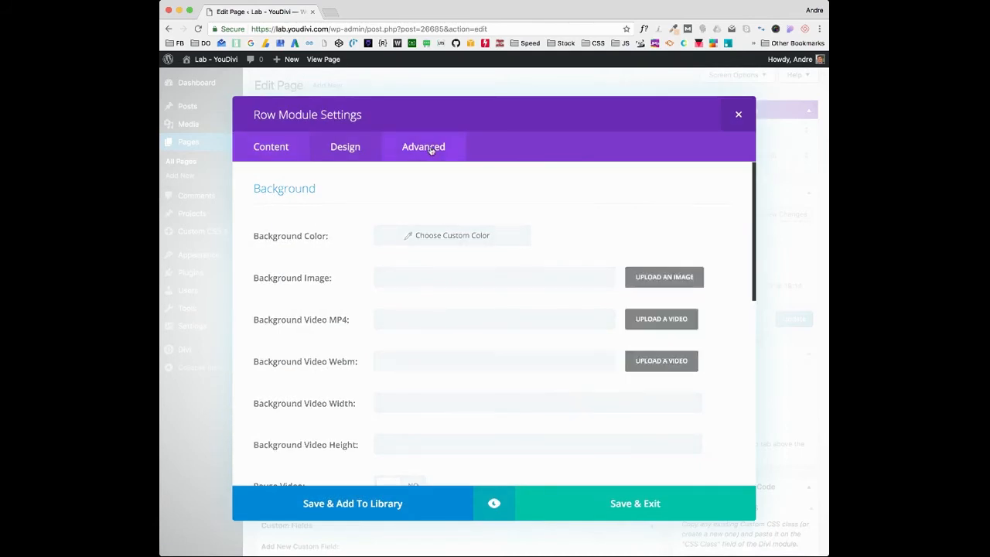
{"action": "left_click", "coordinate": [423, 146]}
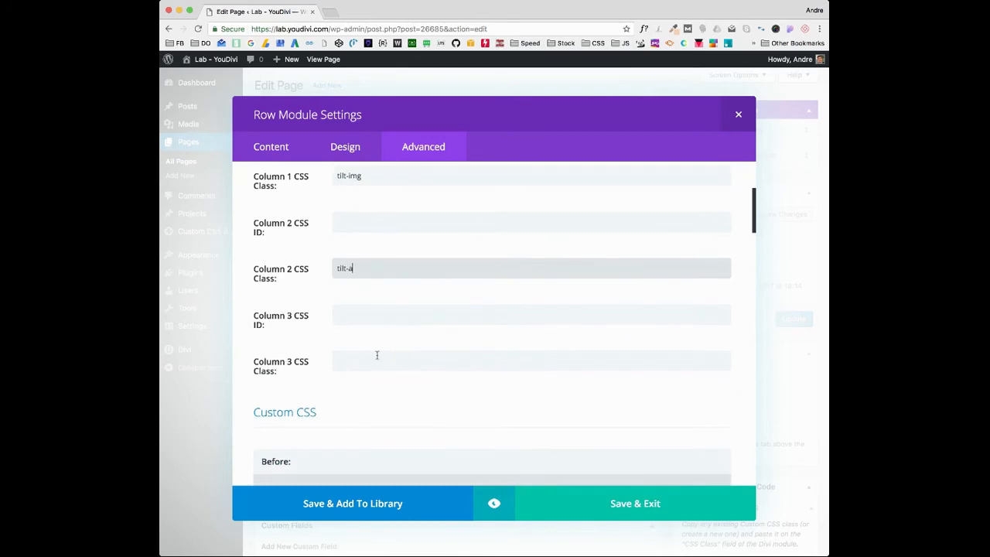
{"action": "type", "text": "tilt"}
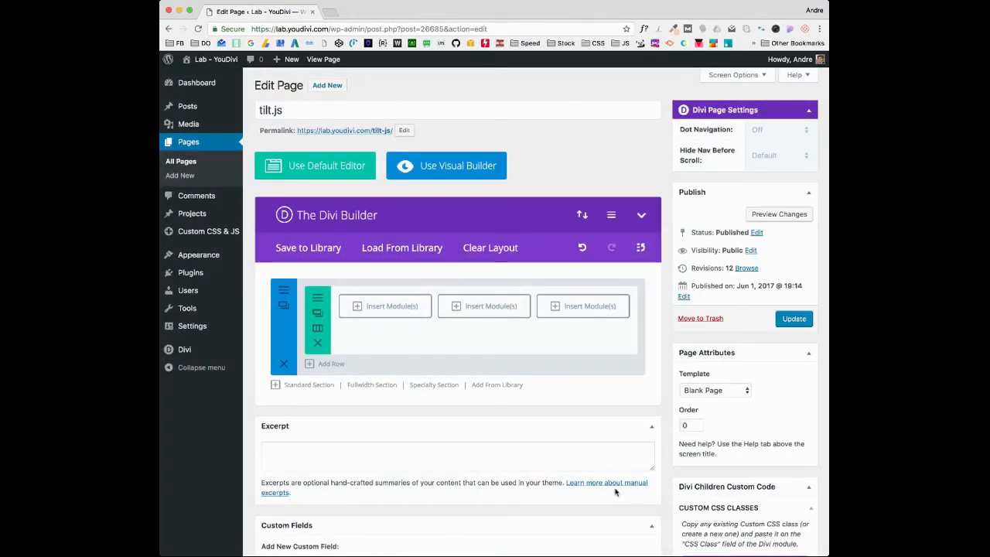
Add an Image module with the pizza photo to the first column
{"action": "left_click", "coordinate": [384, 306]}
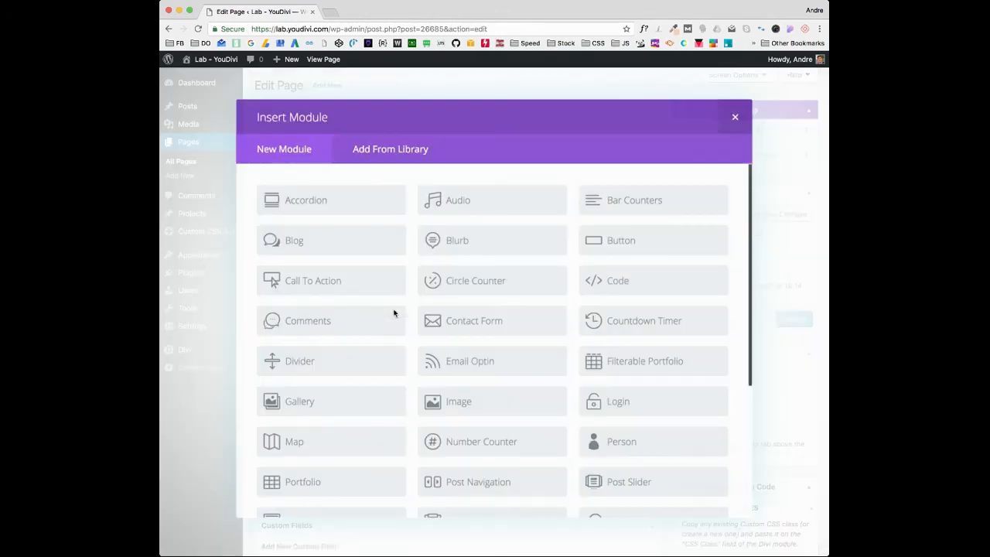
{"action": "left_click", "coordinate": [459, 400]}
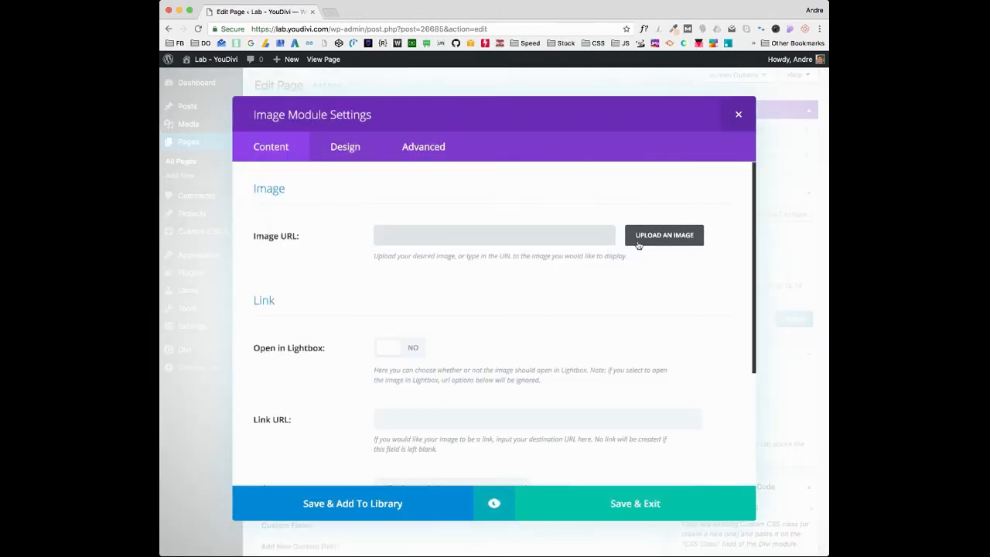
{"action": "left_click", "coordinate": [664, 235]}
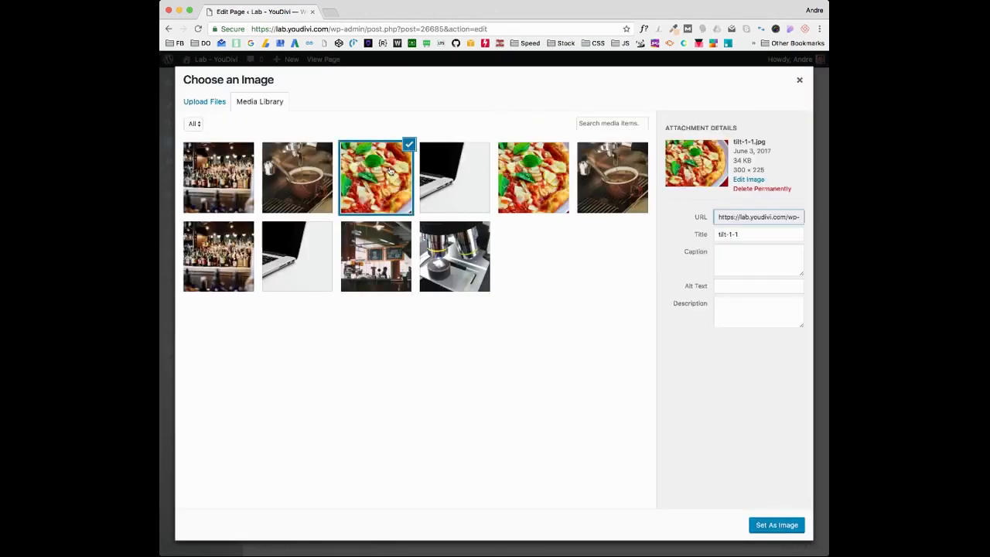
{"action": "left_click", "coordinate": [776, 524]}
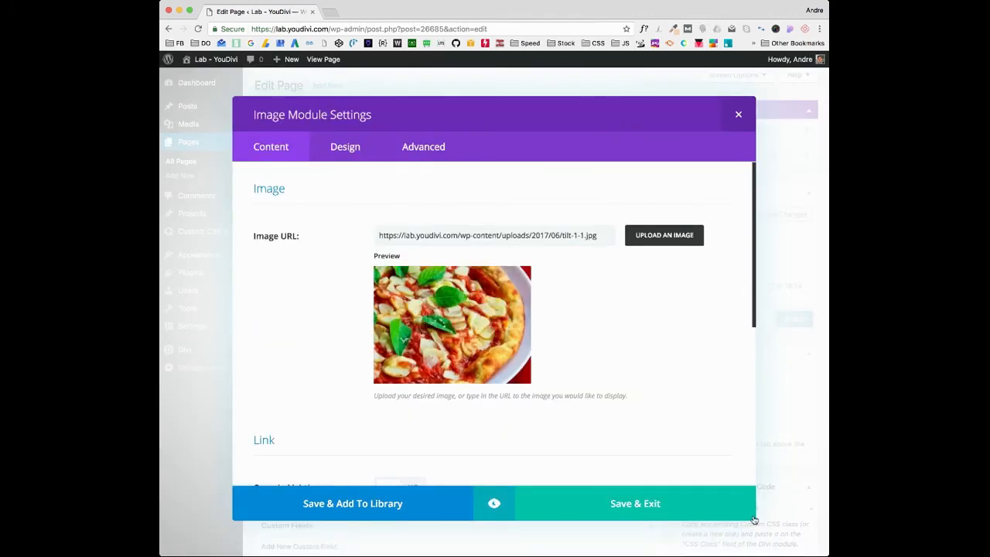
{"action": "left_click", "coordinate": [422, 146]}
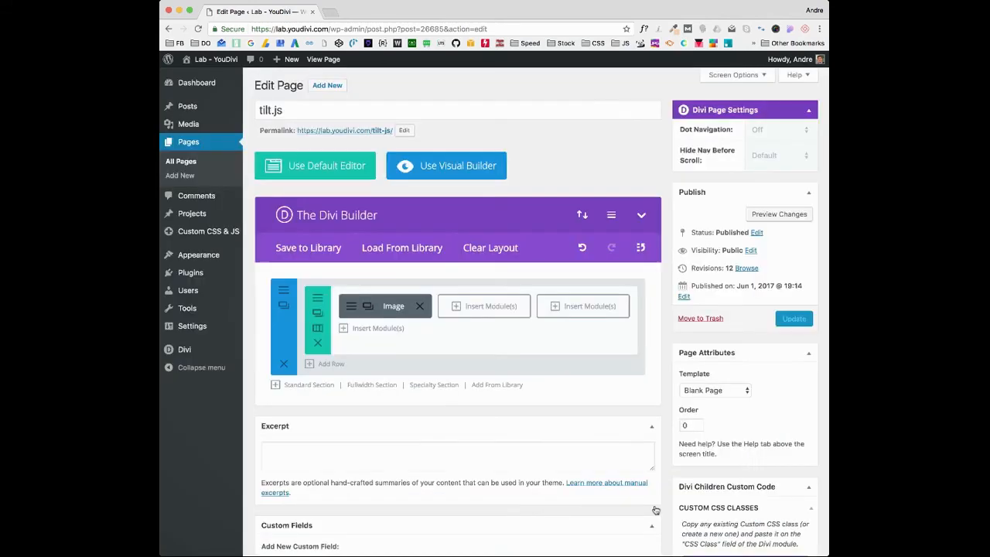
Add a Button module to column two and place the coffee image in column three
{"action": "left_click", "coordinate": [491, 306]}
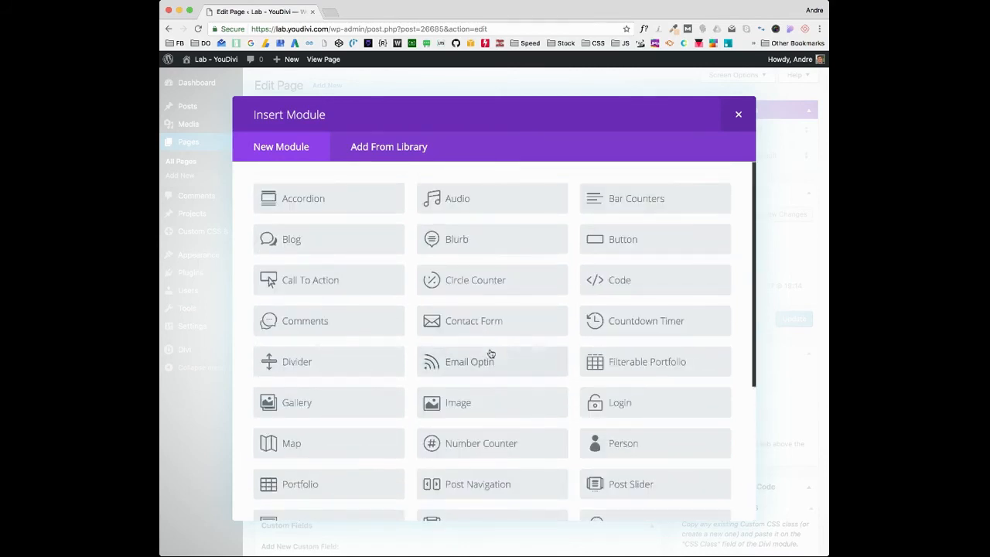
{"action": "left_click", "coordinate": [623, 239]}
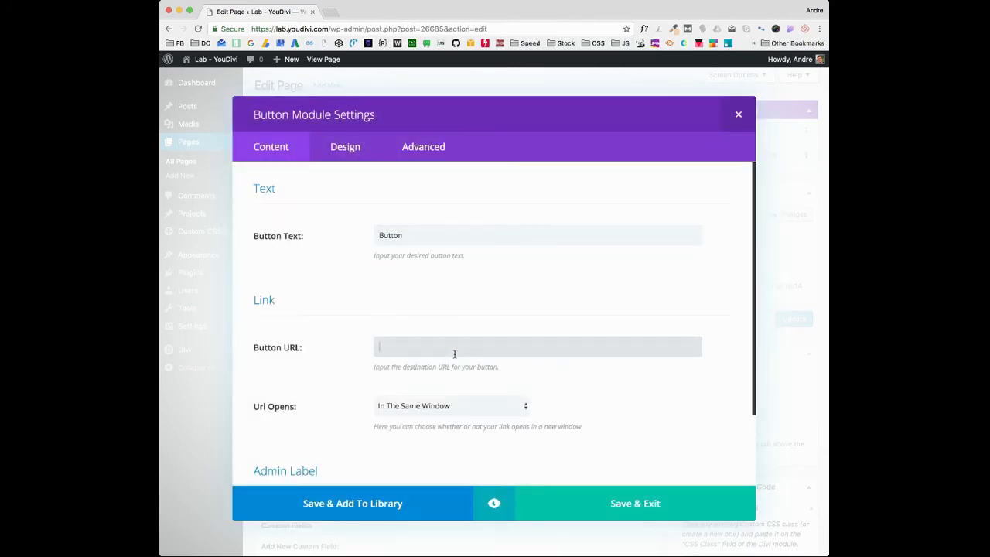
{"action": "left_click", "coordinate": [737, 115]}
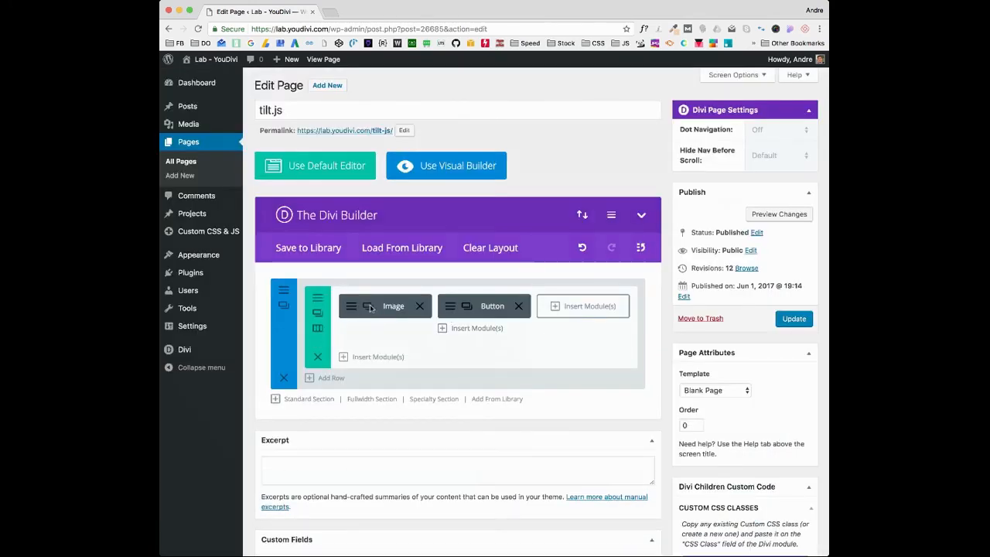
{"action": "left_click", "coordinate": [393, 306]}
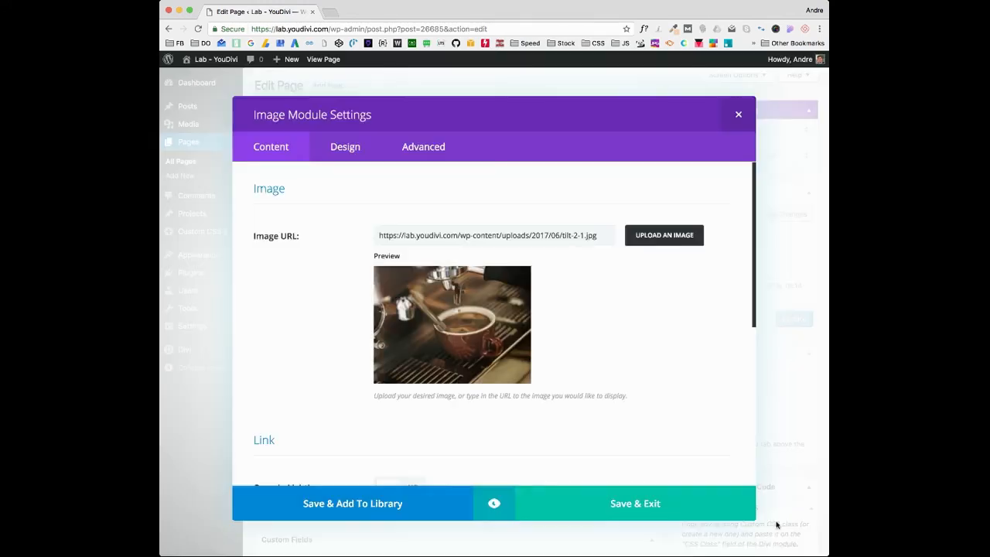
{"action": "left_click", "coordinate": [737, 114]}
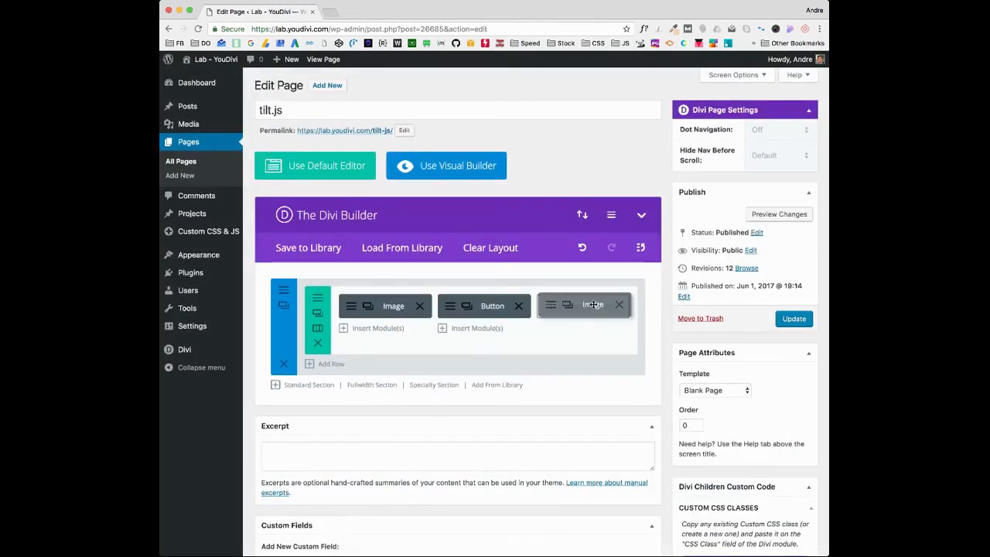
{"action": "left_click", "coordinate": [482, 305]}
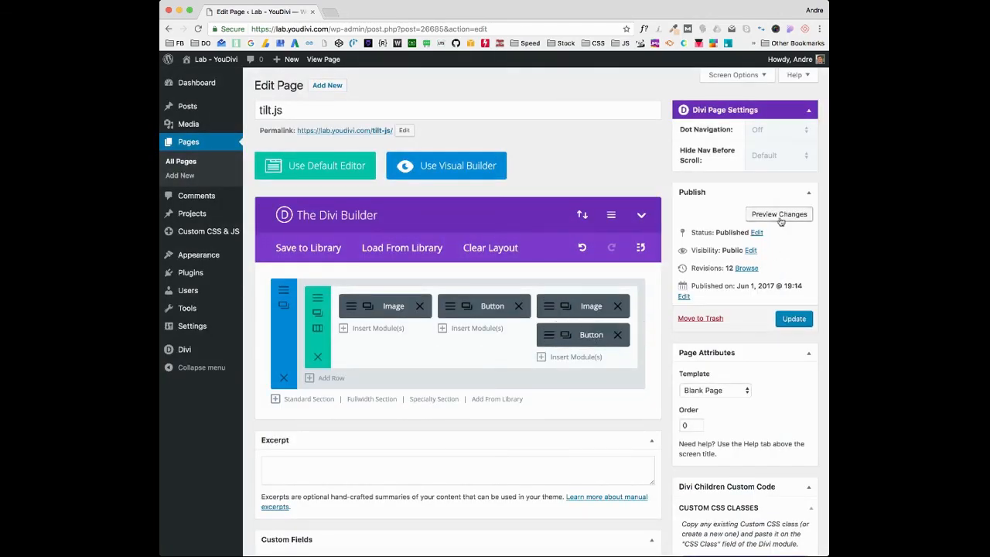
Preview the tilt.js page with its pizza and coffee image columns
{"action": "left_click", "coordinate": [779, 214]}
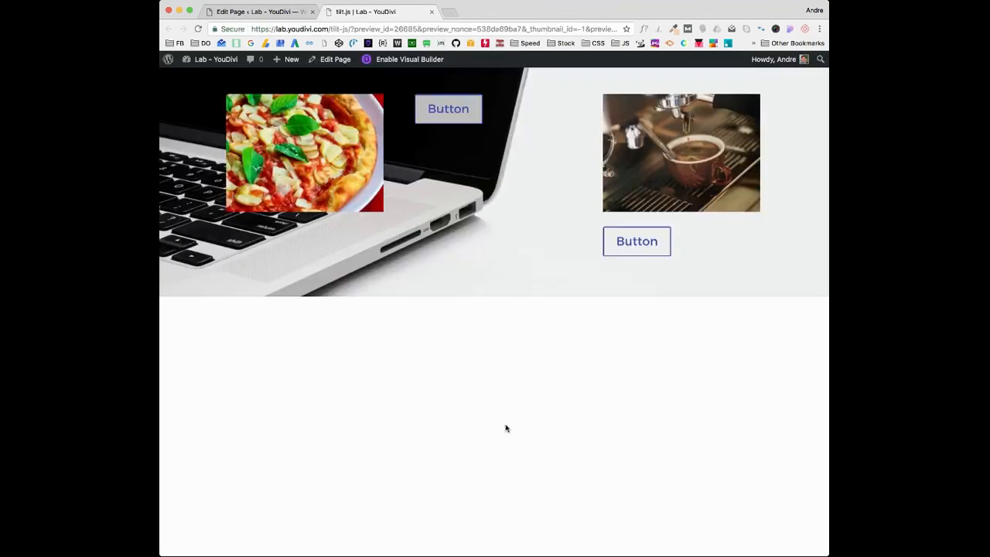
{"action": "mouse_move", "coordinate": [300, 105]}
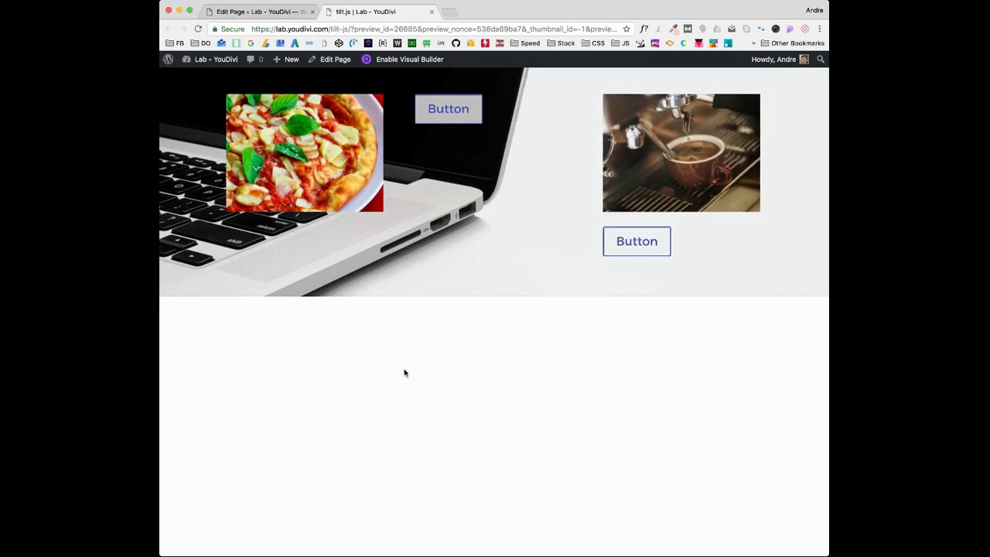
{"action": "mouse_move", "coordinate": [321, 253]}
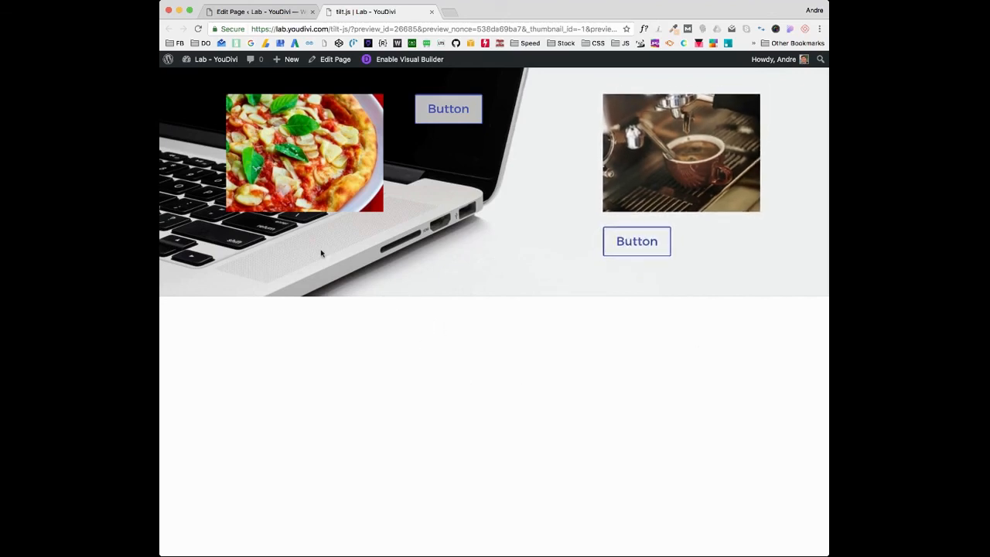